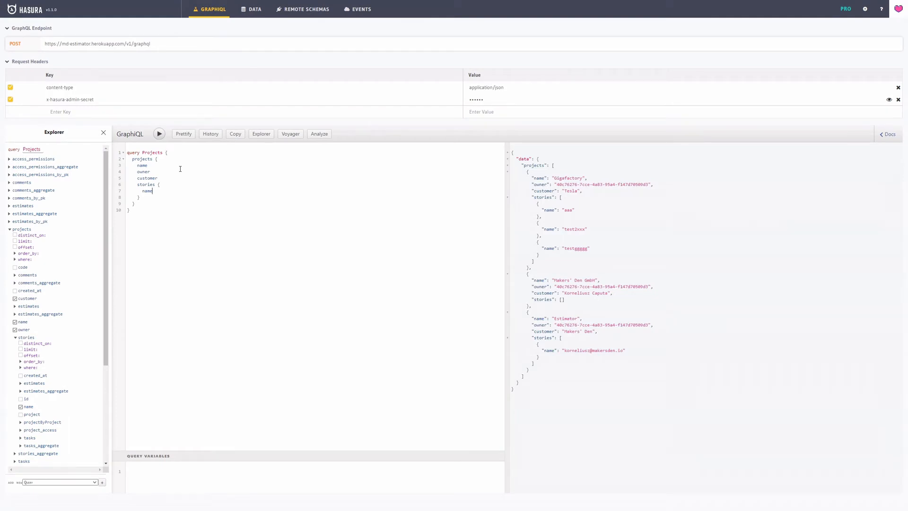
- List the query_root fields in the Documentation Explorer, then show the generated SQL and execution plan
left_click(887, 133)
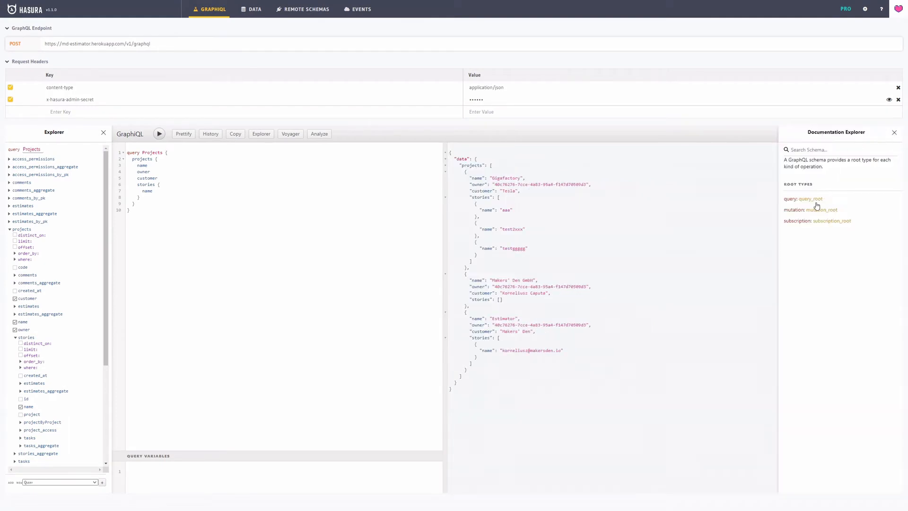
left_click(810, 199)
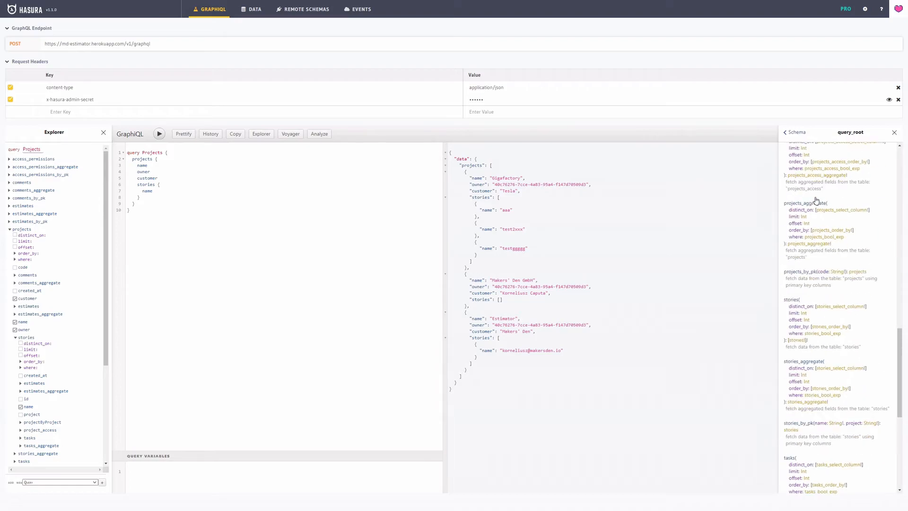
left_click(290, 133)
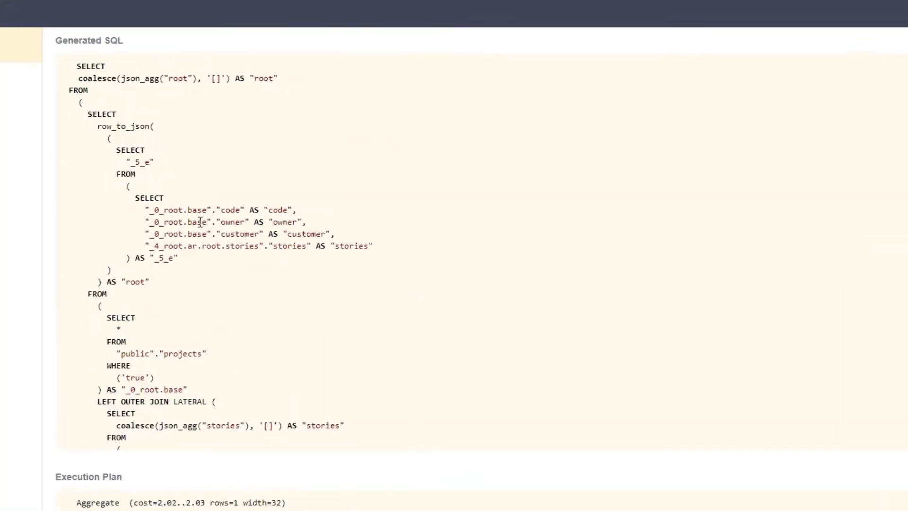
- Scroll through the generated SQL's lateral stories join down to the execution plan
scroll("down", 3)
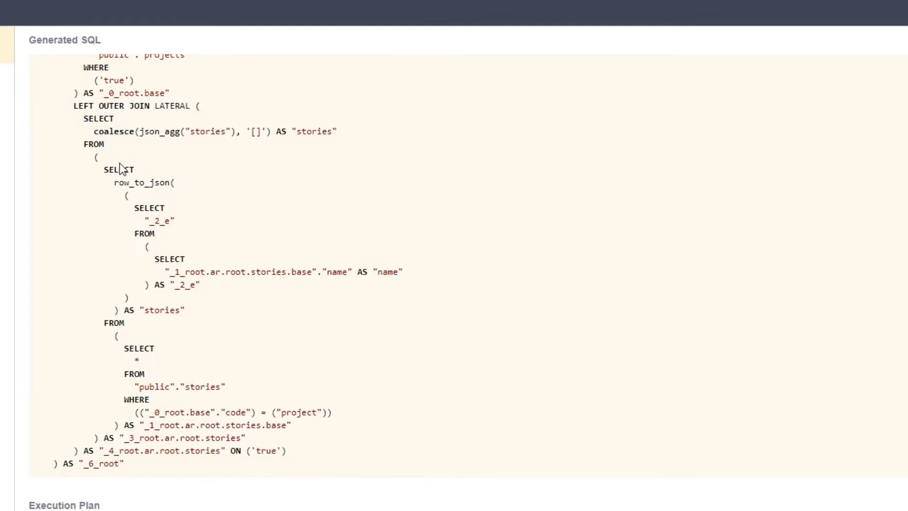
scroll("down", 3)
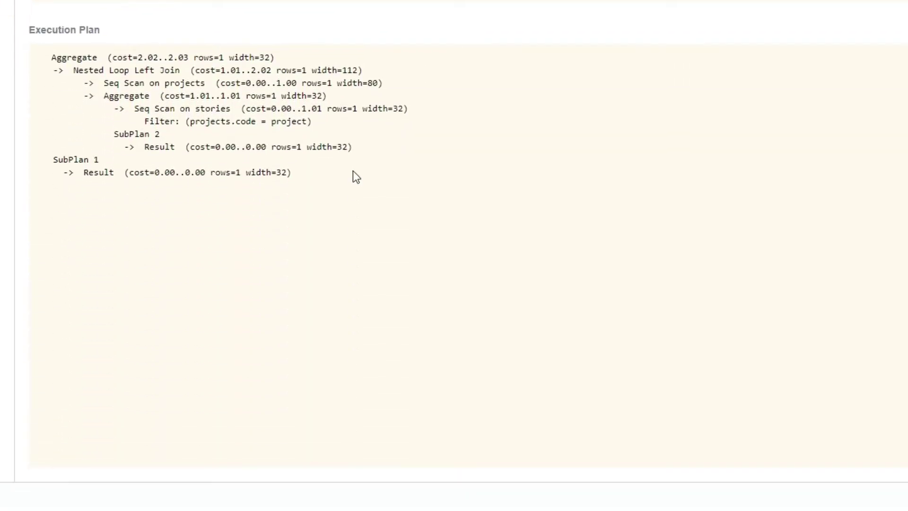